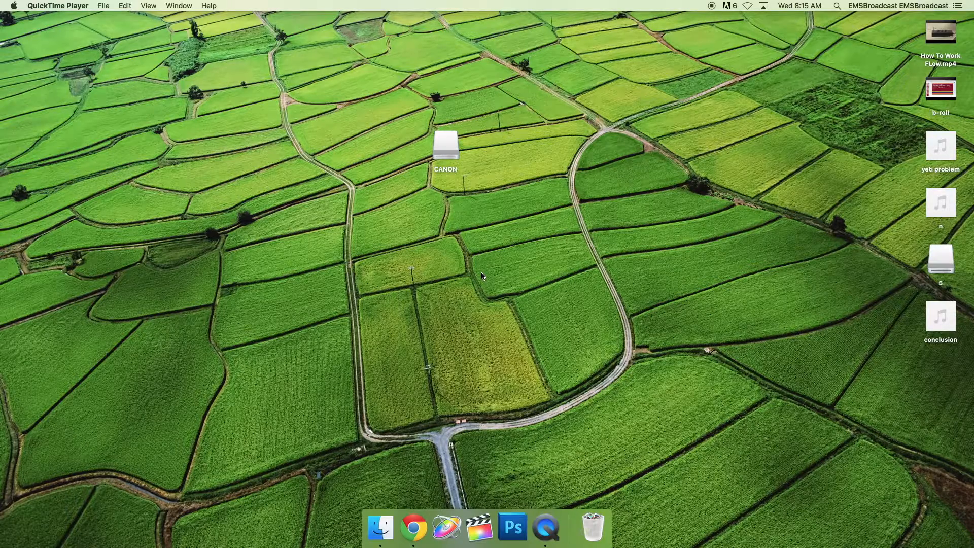
- Navigate the CANON card down through DCIM into folder 875_0531 with the MVI clips
{"action": "double_click", "coordinate": [445, 148]}
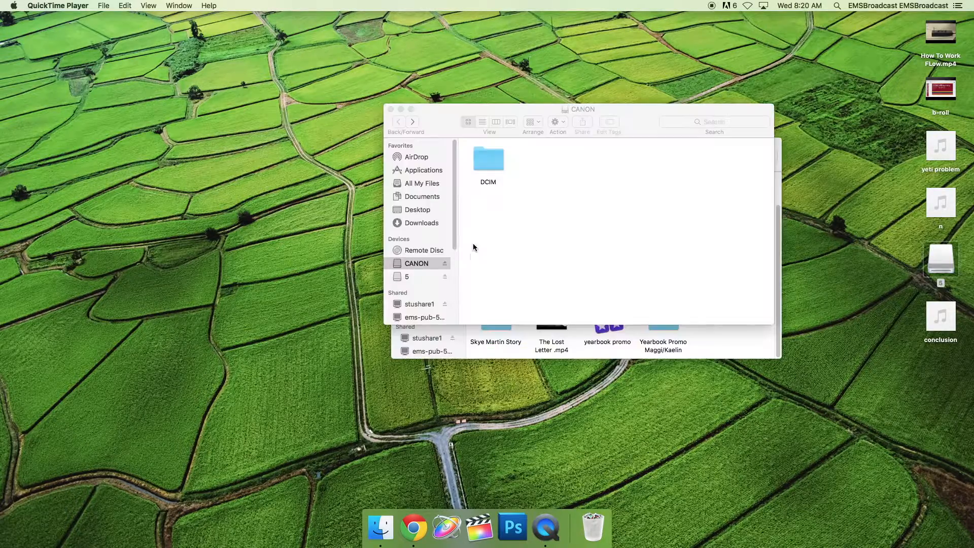
{"action": "double_click", "coordinate": [489, 160]}
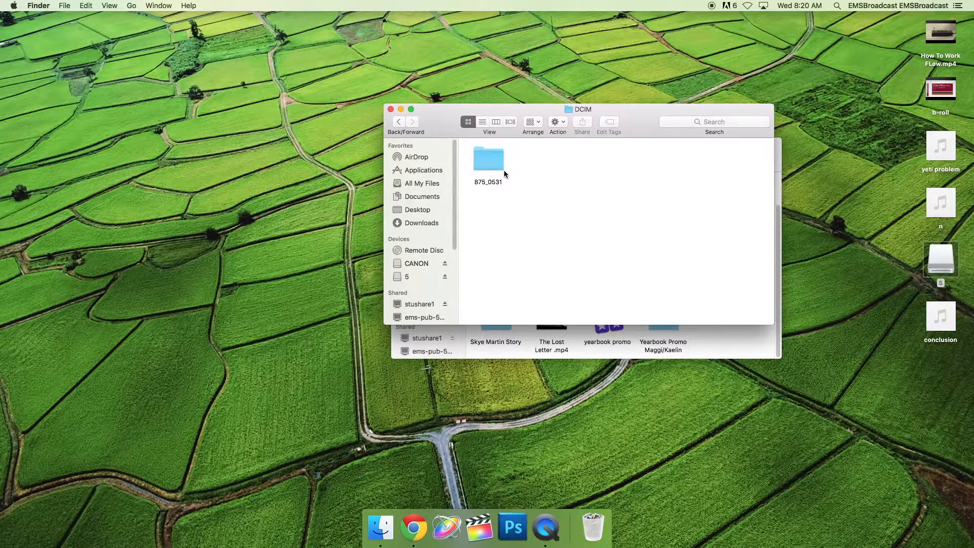
{"action": "mouse_move", "coordinate": [502, 174]}
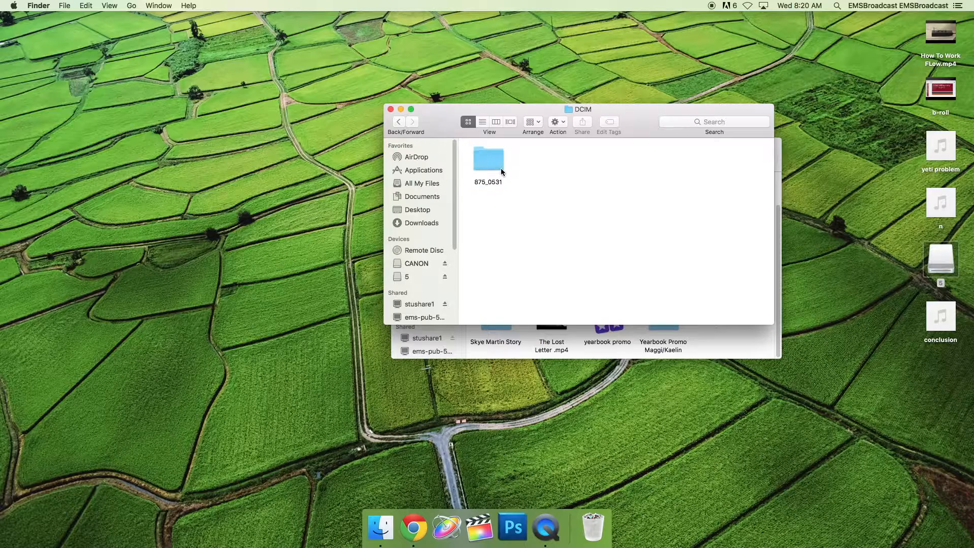
{"action": "double_click", "coordinate": [488, 159]}
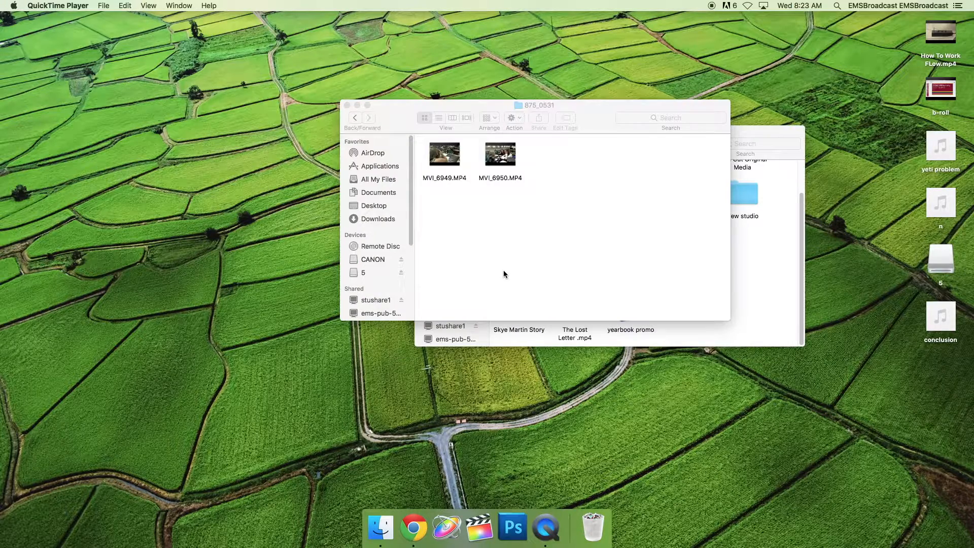
{"action": "mouse_move", "coordinate": [424, 162]}
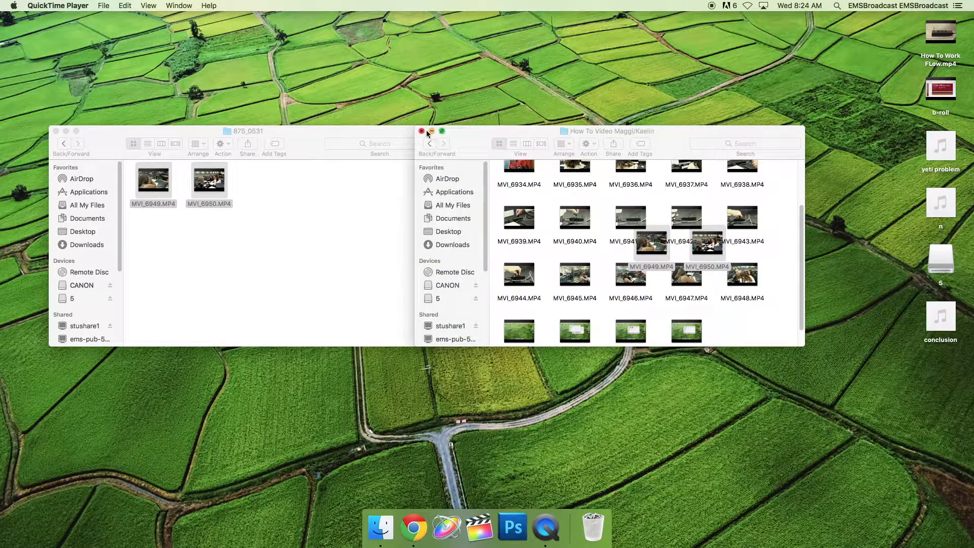
- Close the story folder window and the camera card folder window after copying the clips
{"action": "left_click", "coordinate": [421, 131]}
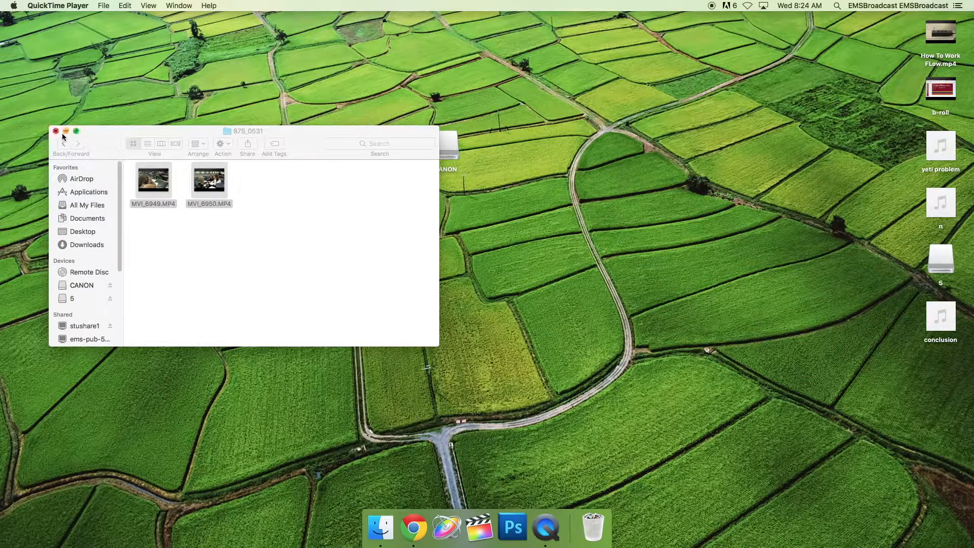
{"action": "left_click", "coordinate": [55, 131]}
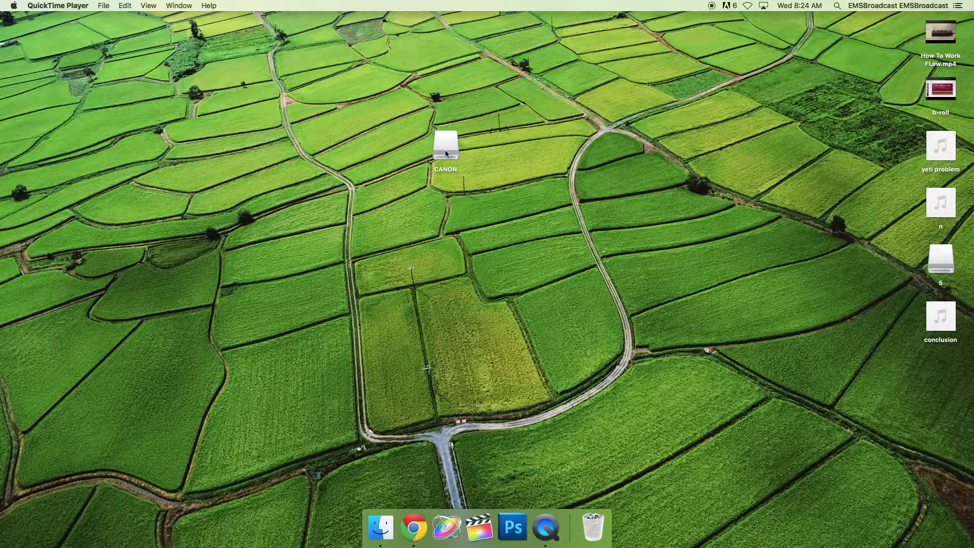
- Bring up the context menus for the CANON card and the flash drive 5 to eject them
{"action": "right_click", "coordinate": [446, 146]}
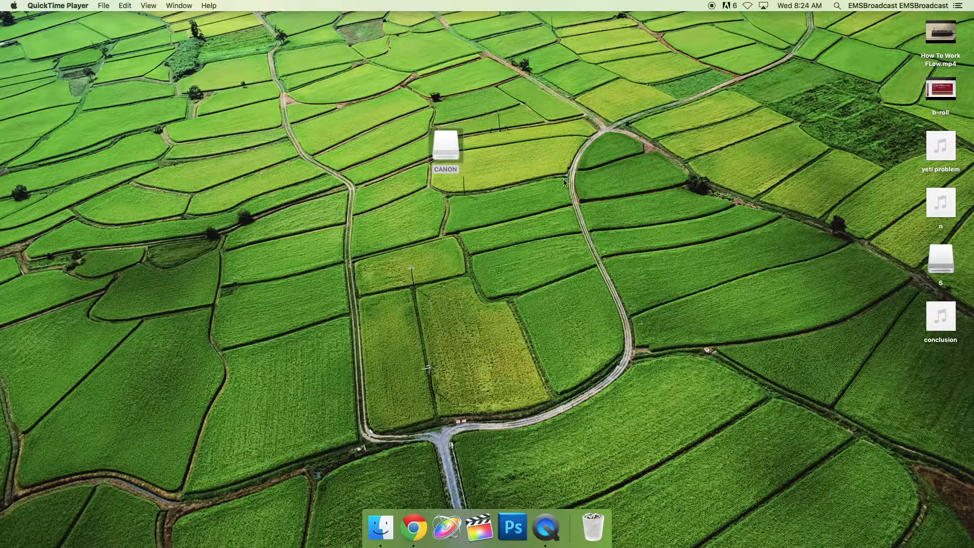
{"action": "mouse_move", "coordinate": [937, 263]}
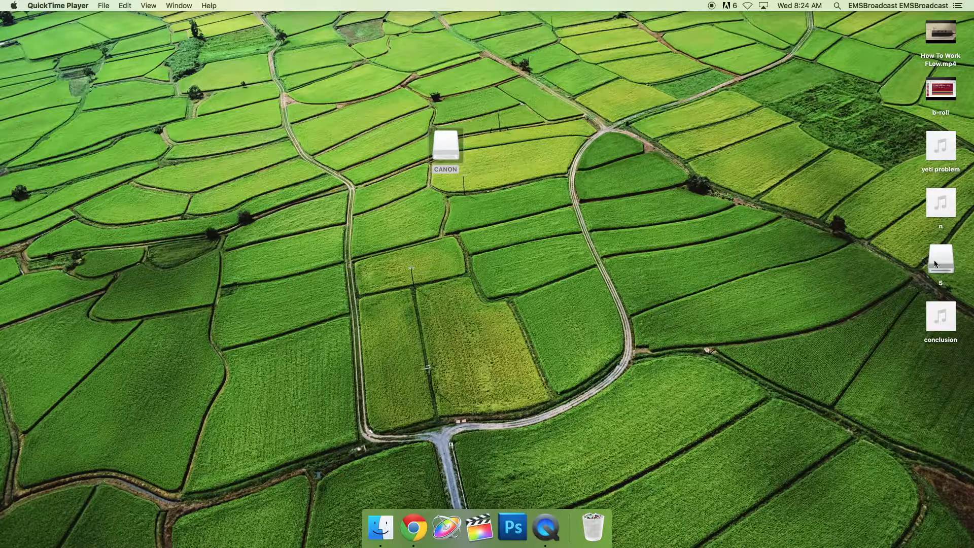
{"action": "right_click", "coordinate": [940, 258]}
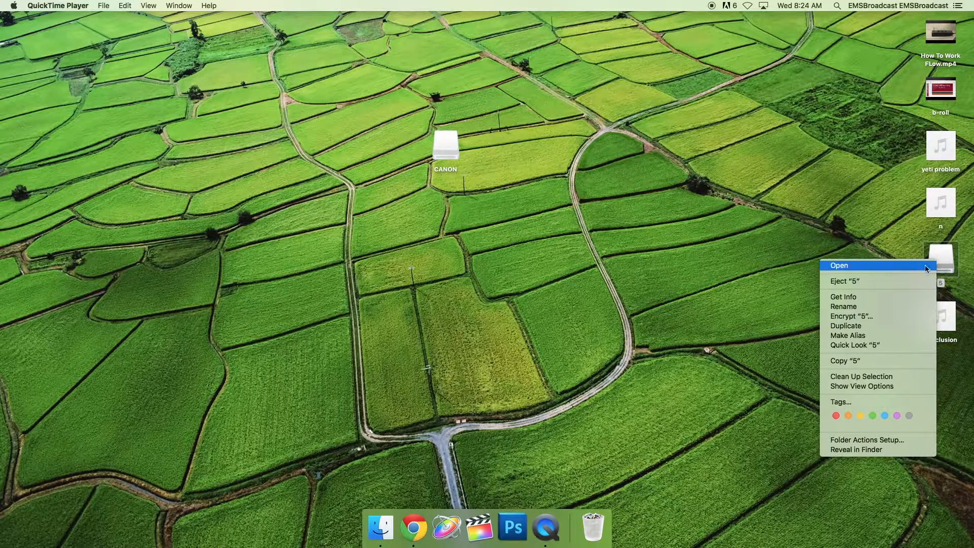